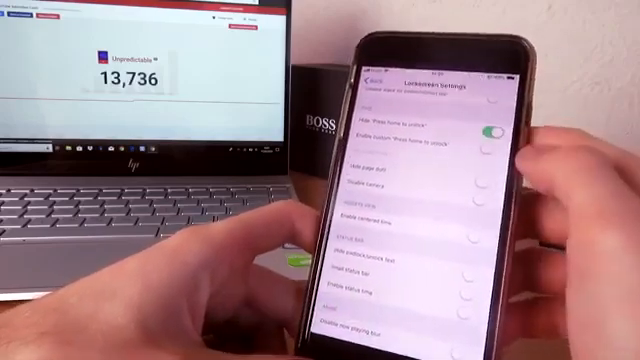
scroll(down, 3)
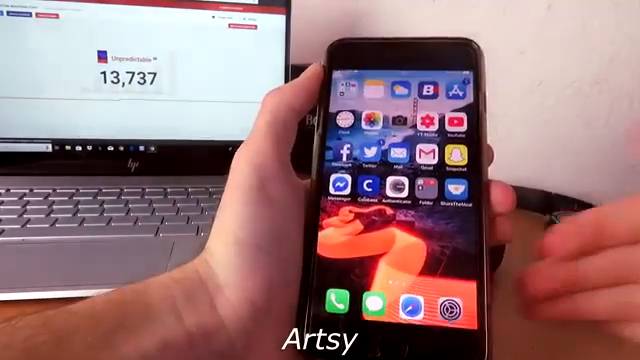
scroll(left, 3)
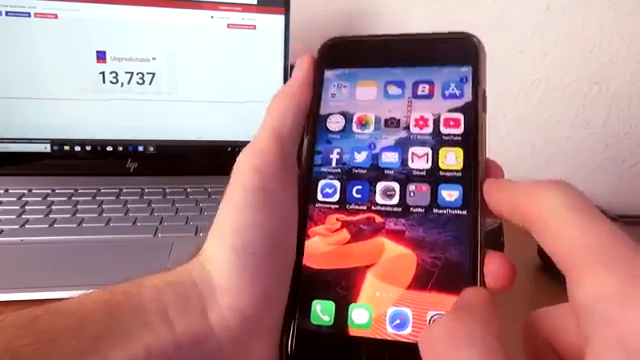
scroll(left, 3)
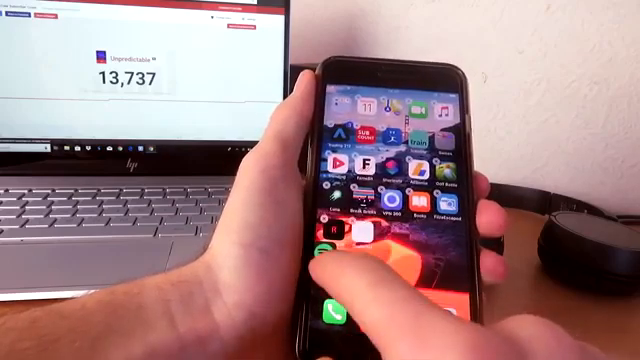
scroll(left, 3)
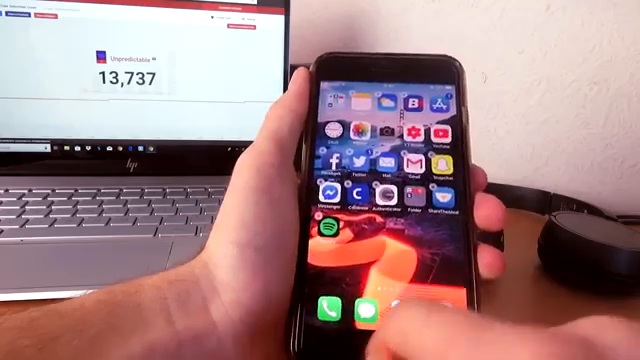